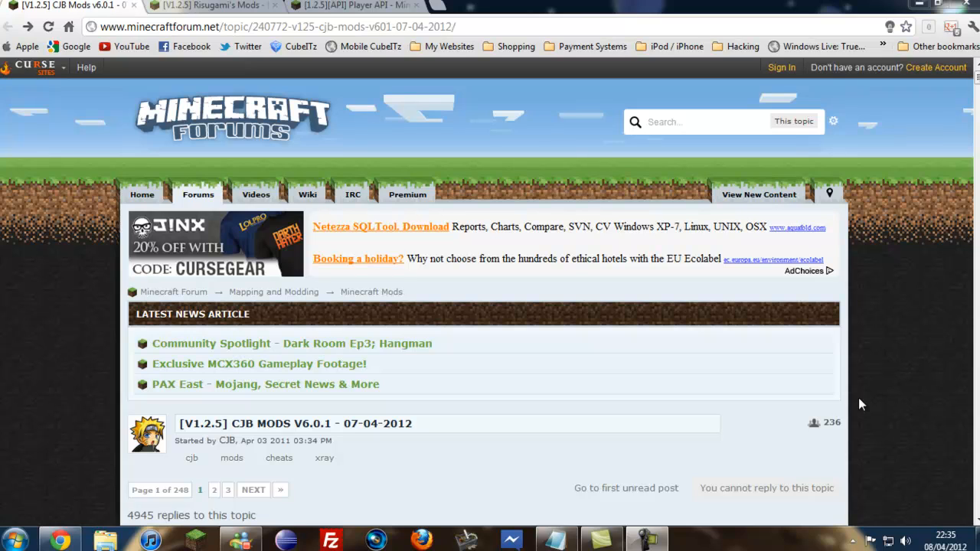
mouse_move(768, 310)
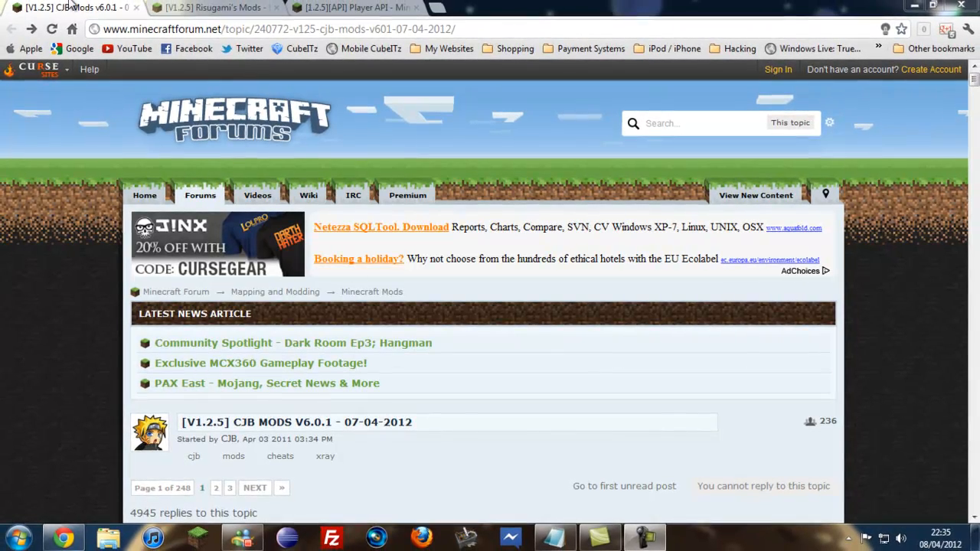
Scroll down the CJB Mods topic to the 'CJB Mods for 1.2.5' download link
scroll("down", 3)
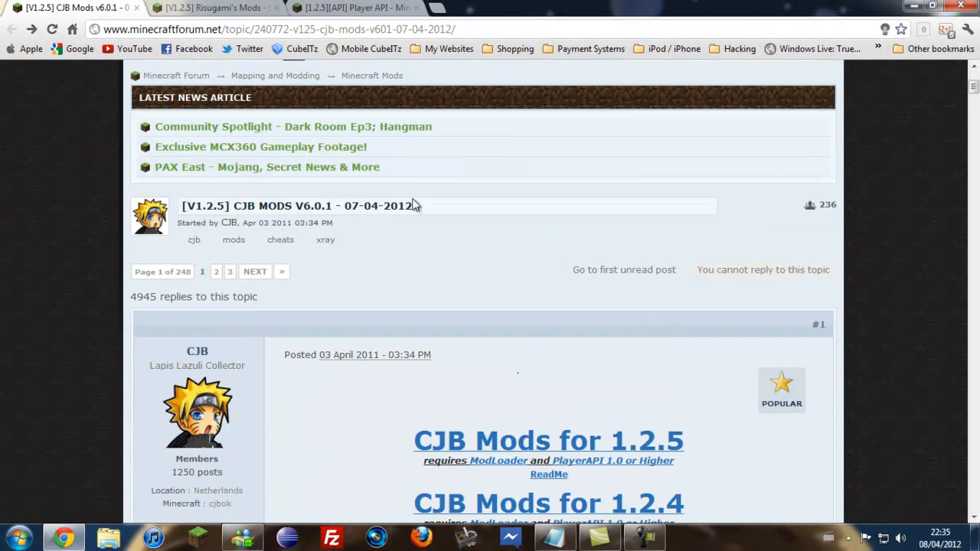
scroll("down", 3)
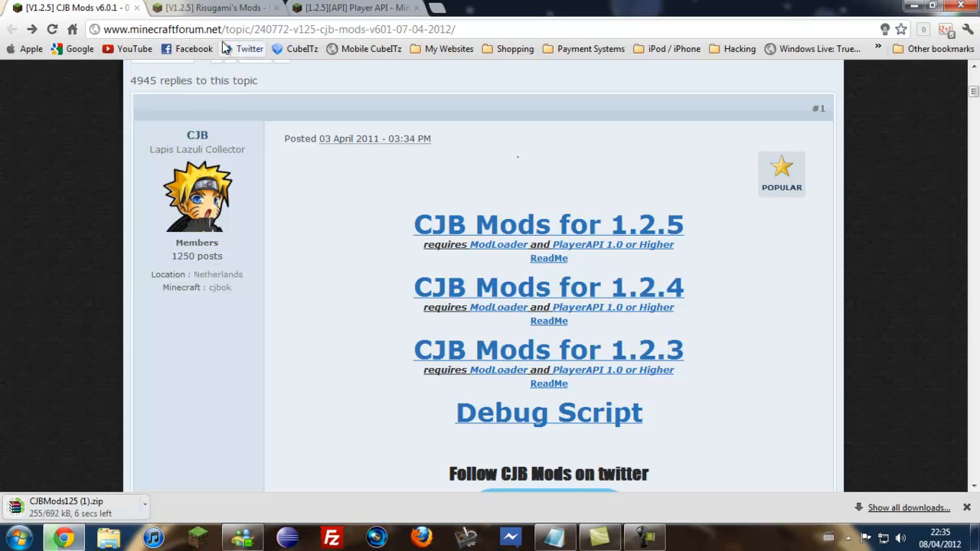
mouse_move(498, 245)
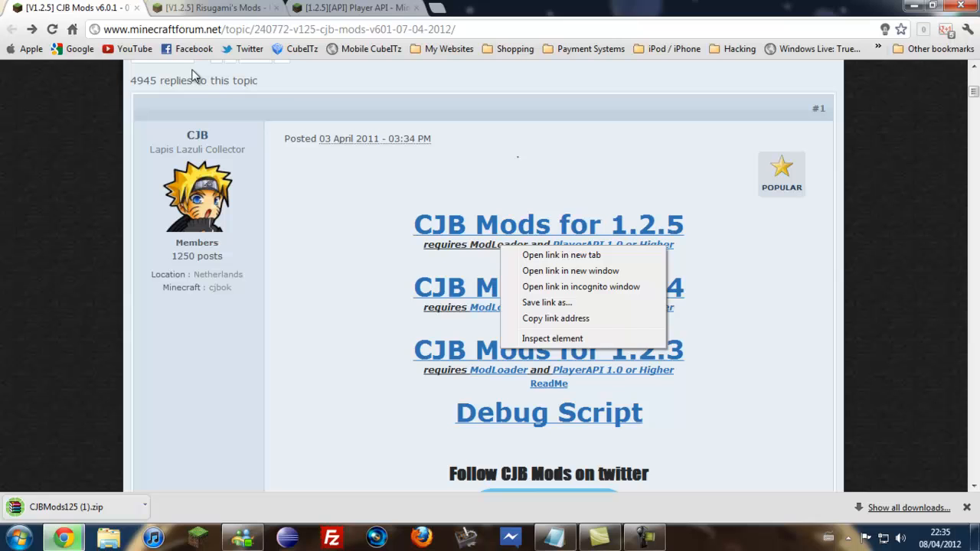
Download ModLoader 1.2.5 directly from Risugami's Mods topic
left_click(214, 8)
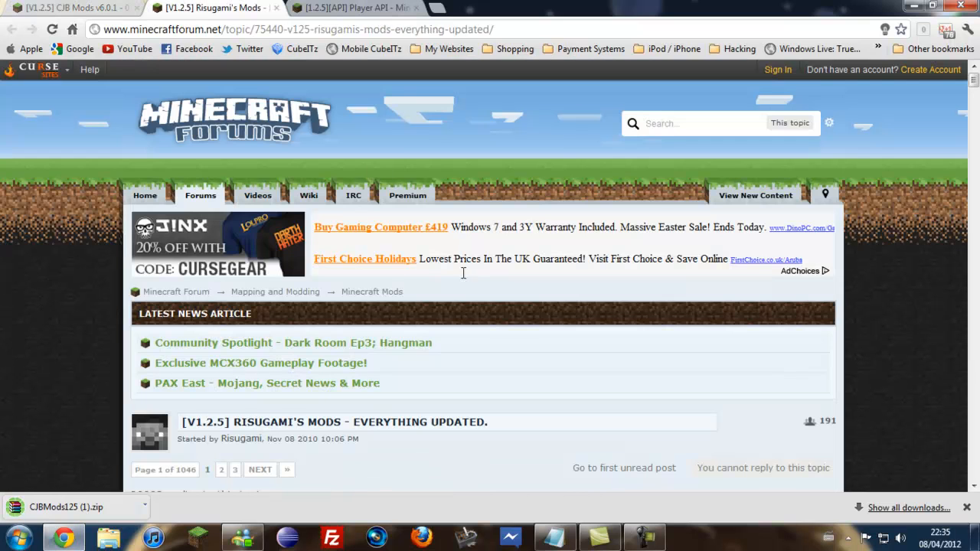
scroll("down", 3)
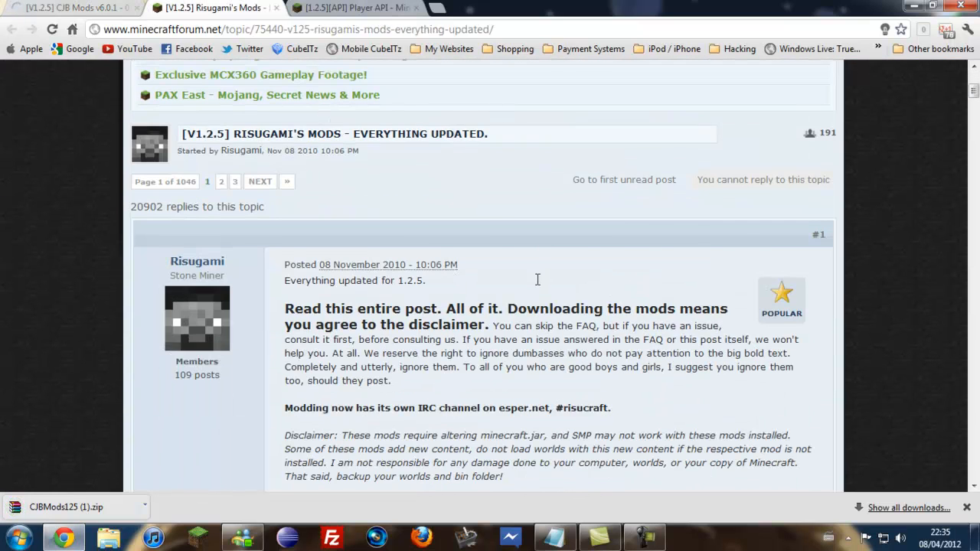
scroll("down", 3)
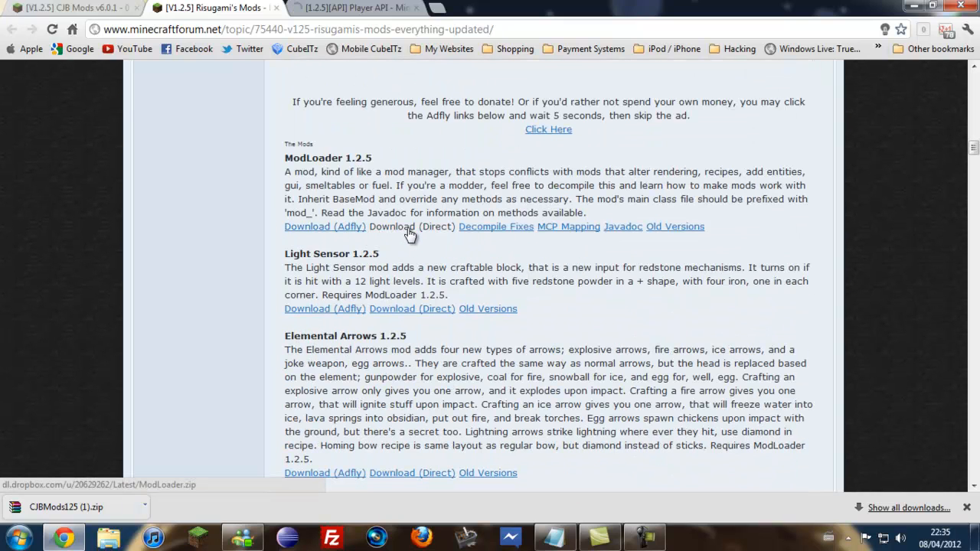
left_click(412, 227)
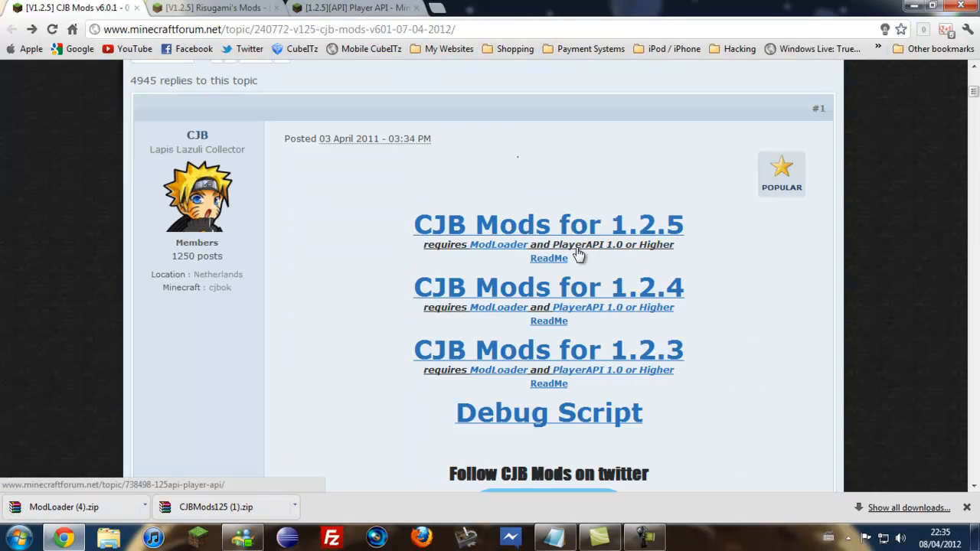
mouse_move(603, 252)
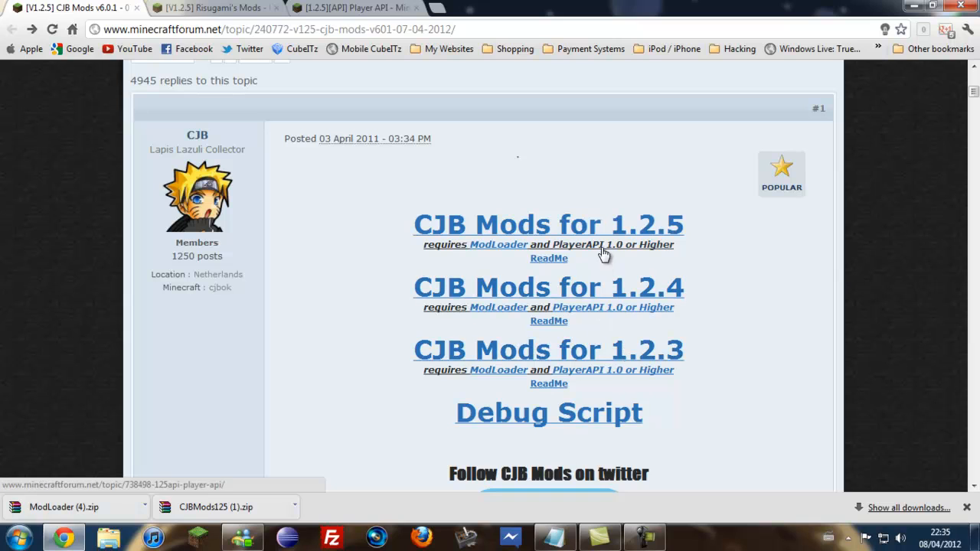
Download the Player API client 1.0 zip from its Mediafire link
left_click(352, 8)
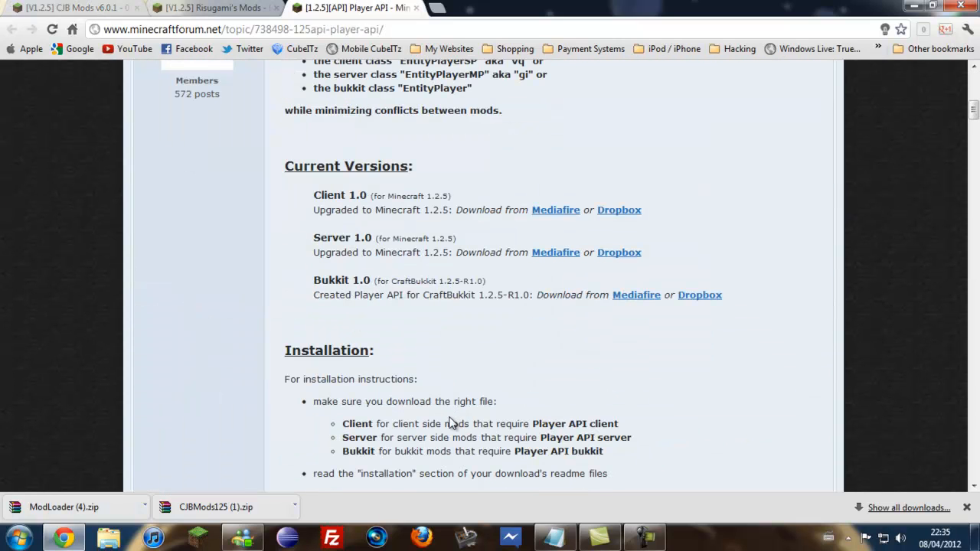
mouse_move(585, 222)
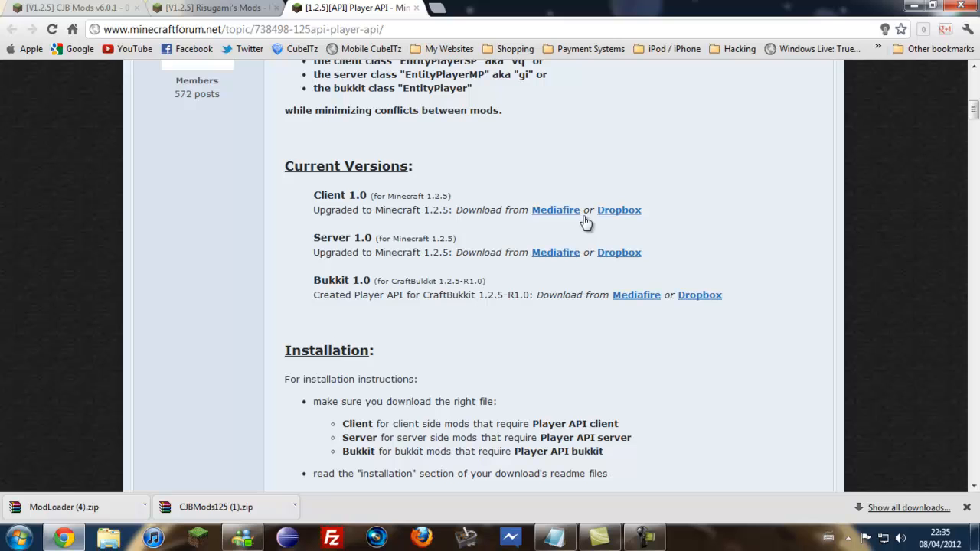
left_click(554, 210)
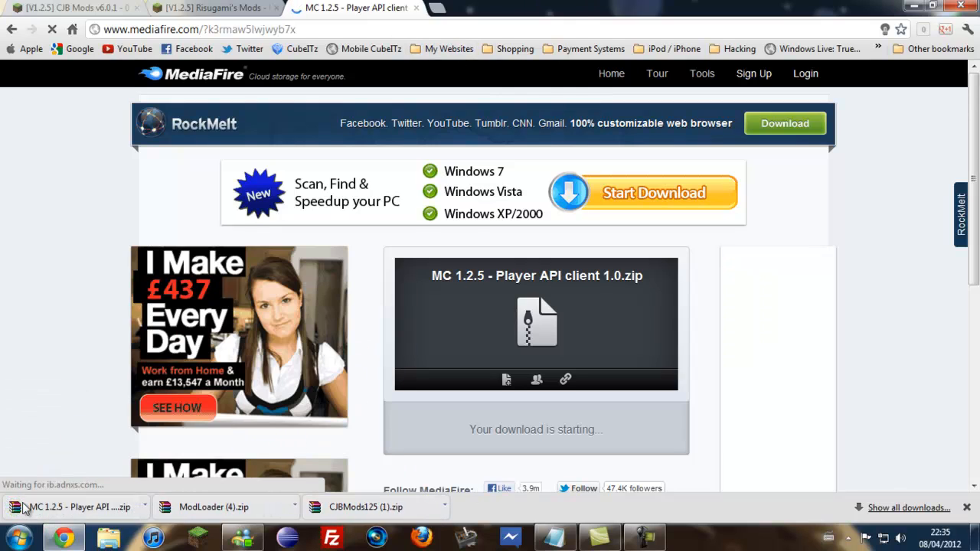
left_click(21, 536)
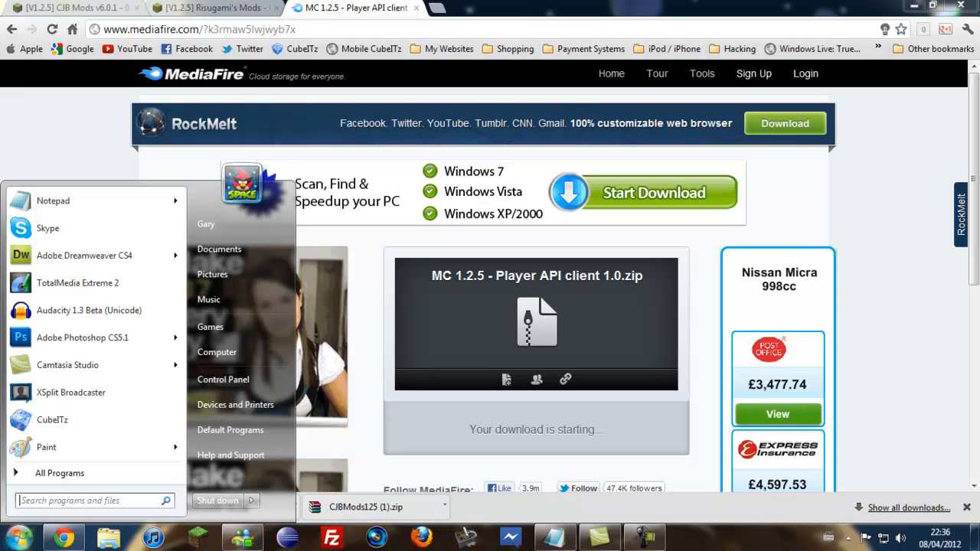
Go to %appdata% Roaming > .minecraft > bin and select minecraft.jar
type("%appda")
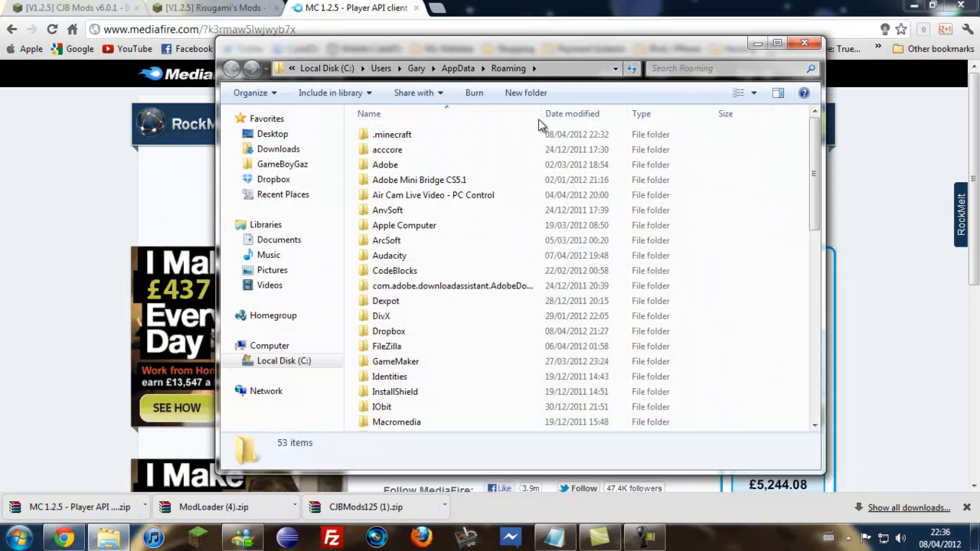
left_click(392, 134)
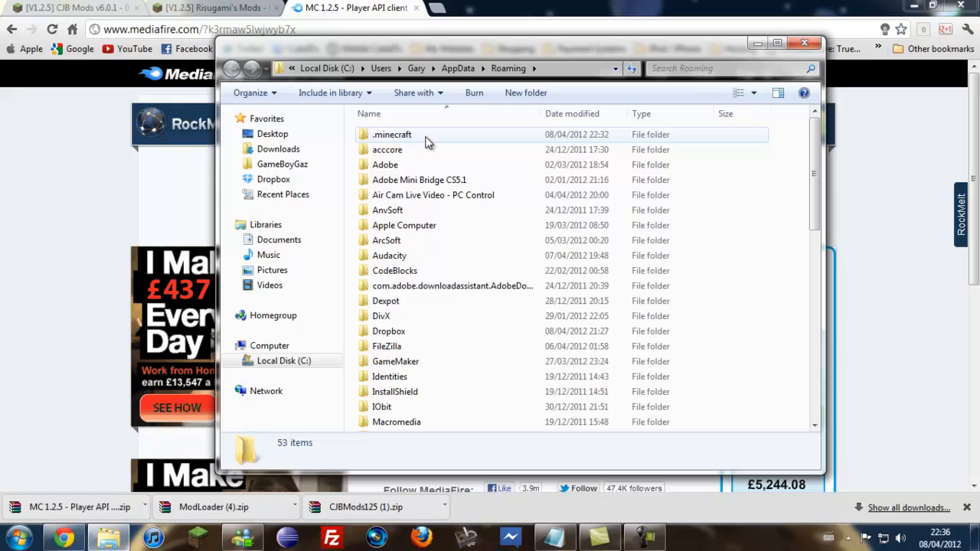
double_click(392, 134)
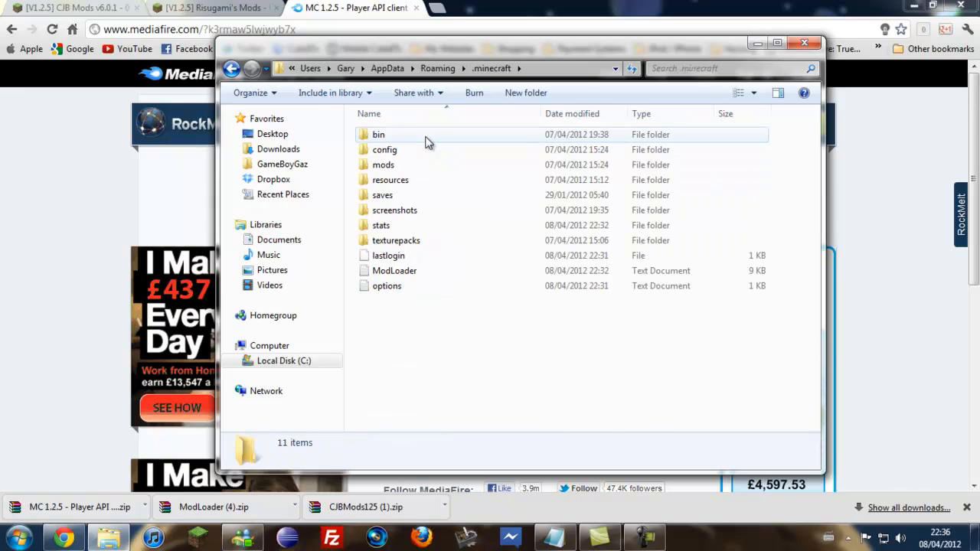
double_click(378, 135)
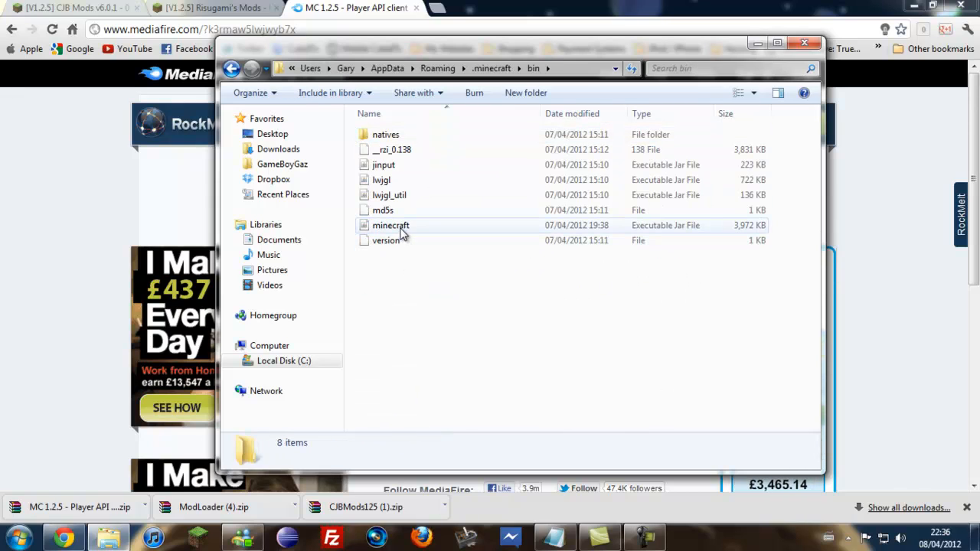
left_click(390, 225)
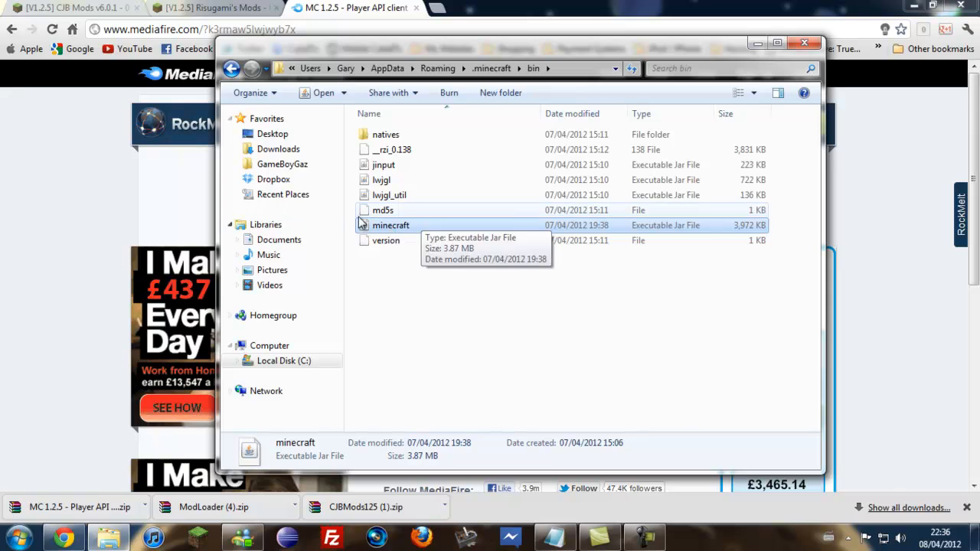
mouse_move(421, 229)
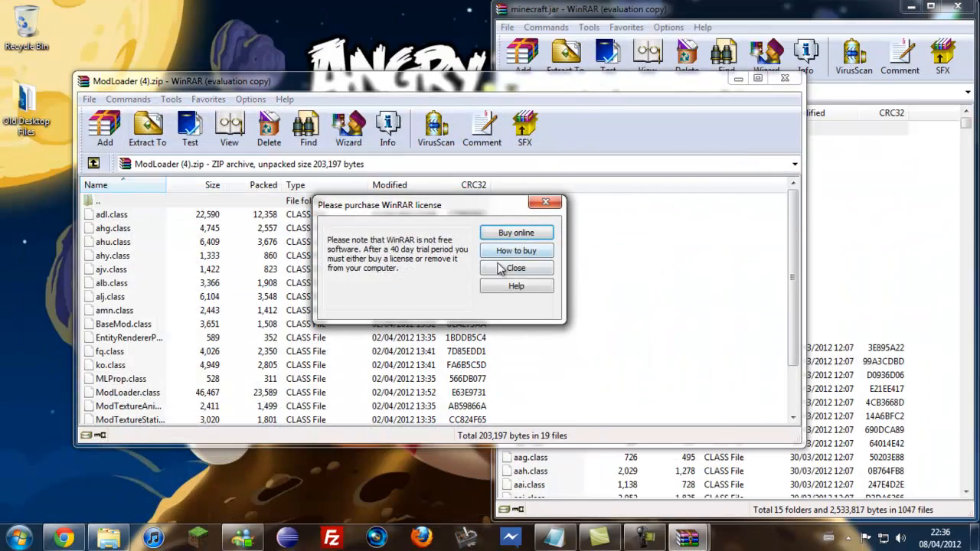
Dismiss the WinRAR nag, select ModLoader's files, and open the downloaded CJBMods125.zip
left_click(516, 268)
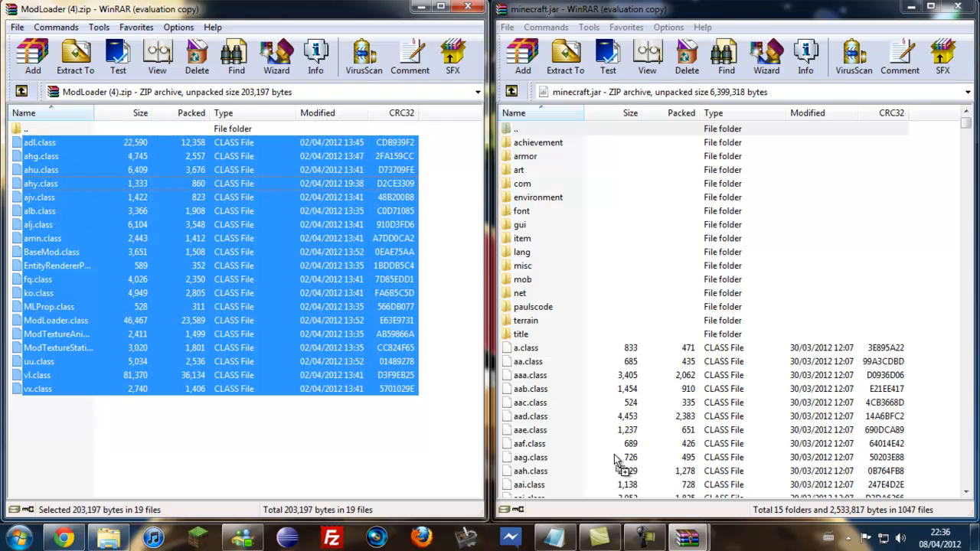
left_click(525, 128)
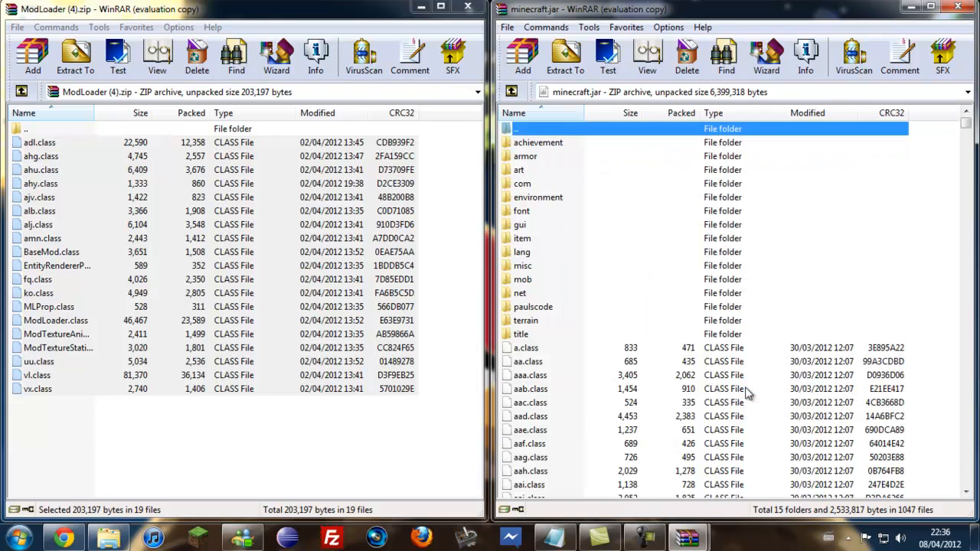
left_click(467, 9)
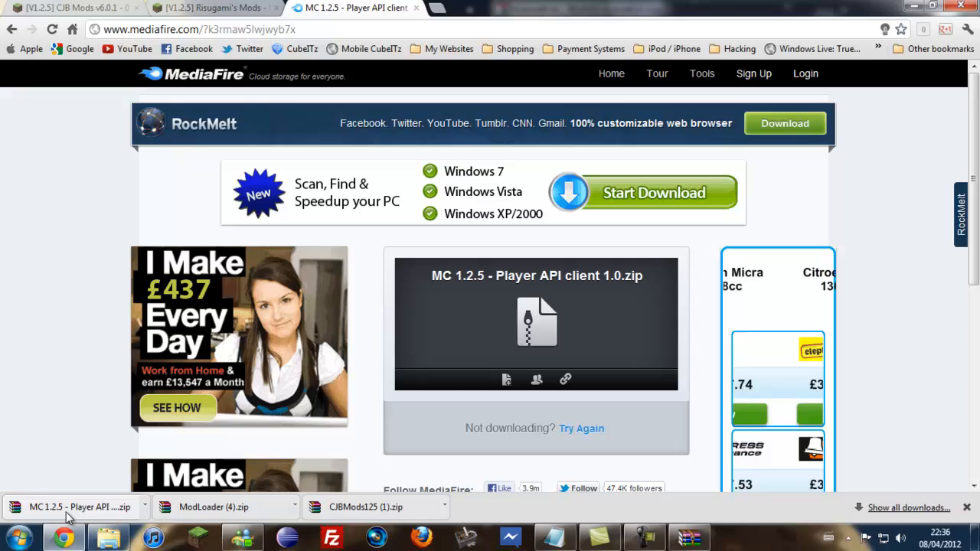
left_click(73, 506)
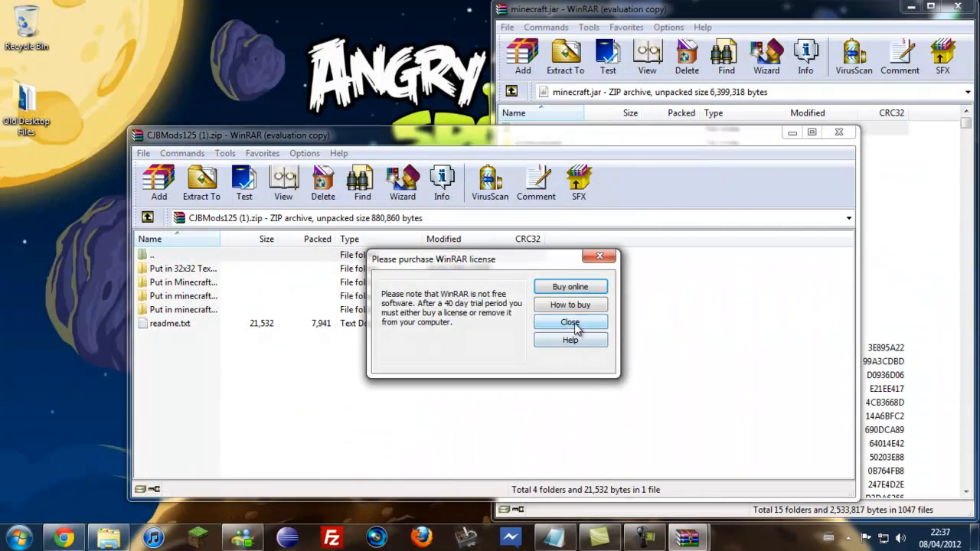
Add pb.class and vl.class from the XRAY-only folder into minecraft.jar and go back up
left_click(570, 321)
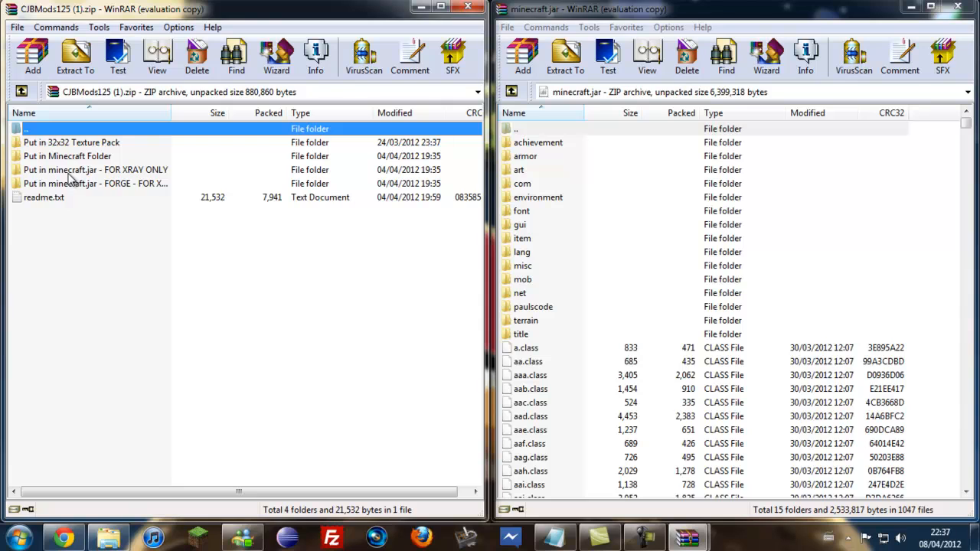
left_click(95, 168)
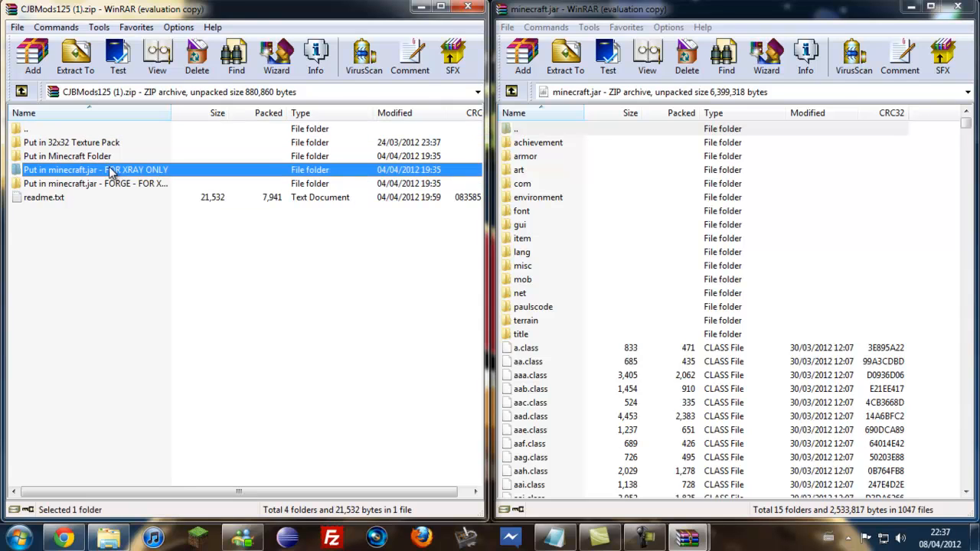
double_click(95, 168)
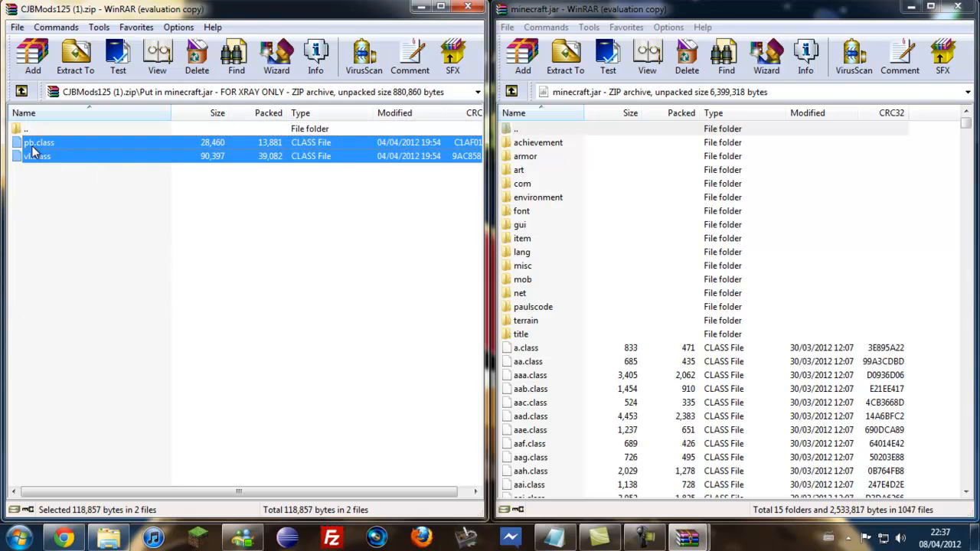
left_click(522, 55)
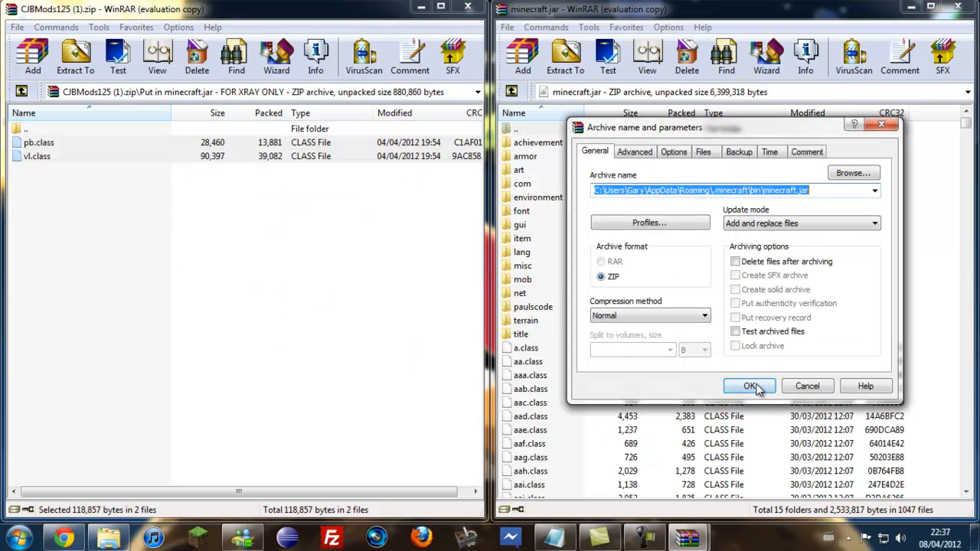
left_click(750, 385)
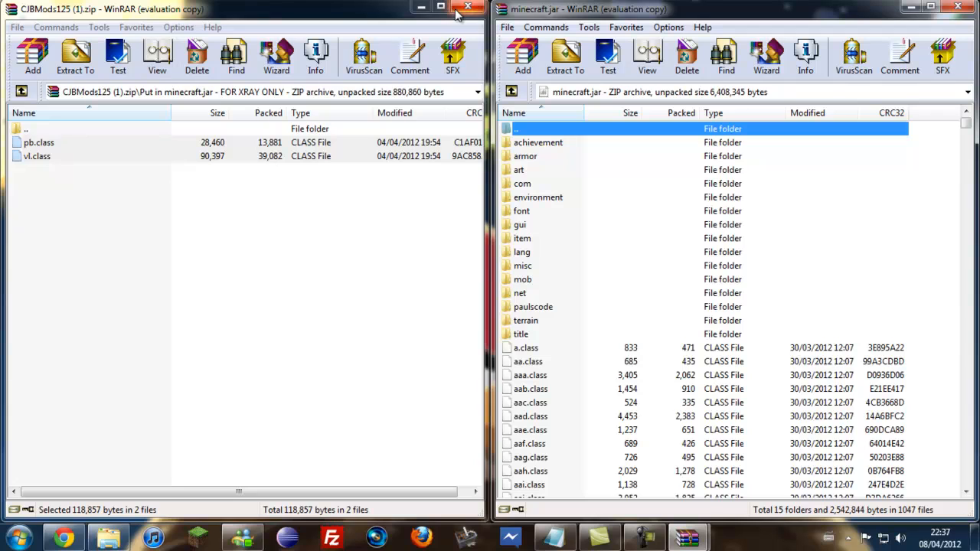
double_click(26, 129)
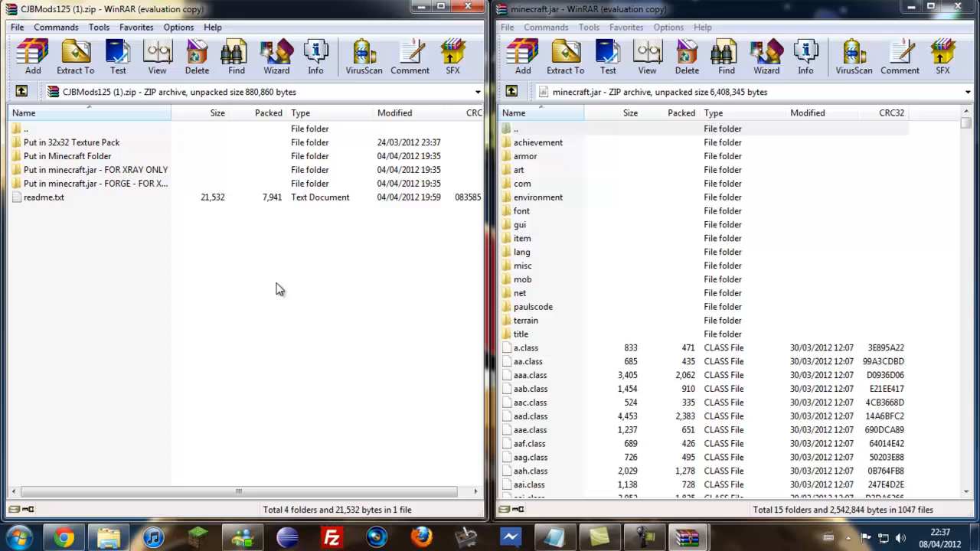
Navigate Explorer up to Roaming and open the .minecraft folder beside WinRAR
left_click(958, 9)
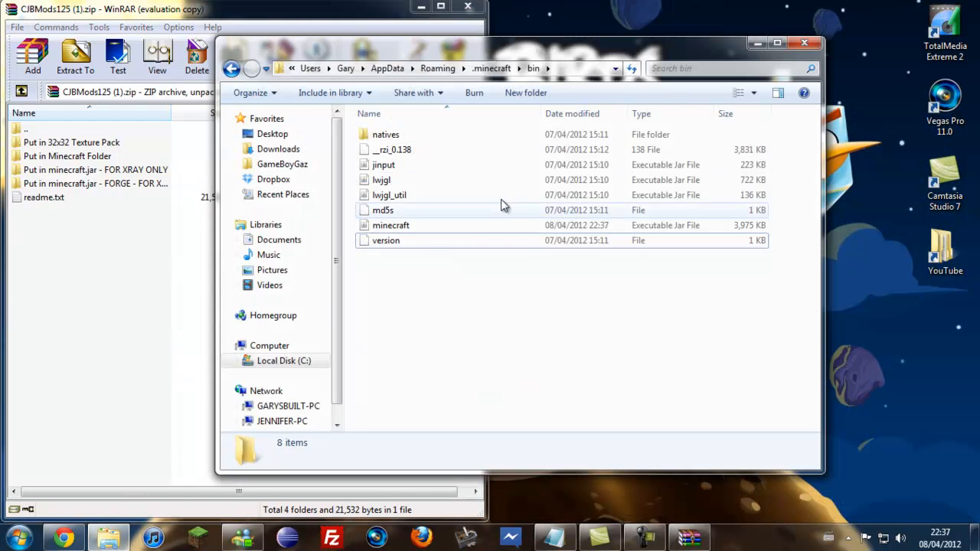
left_click(492, 68)
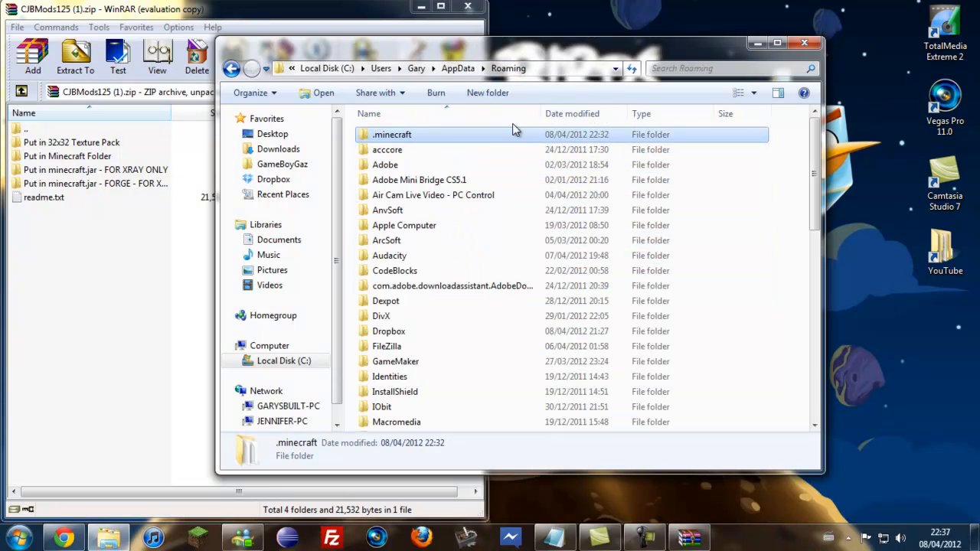
double_click(392, 134)
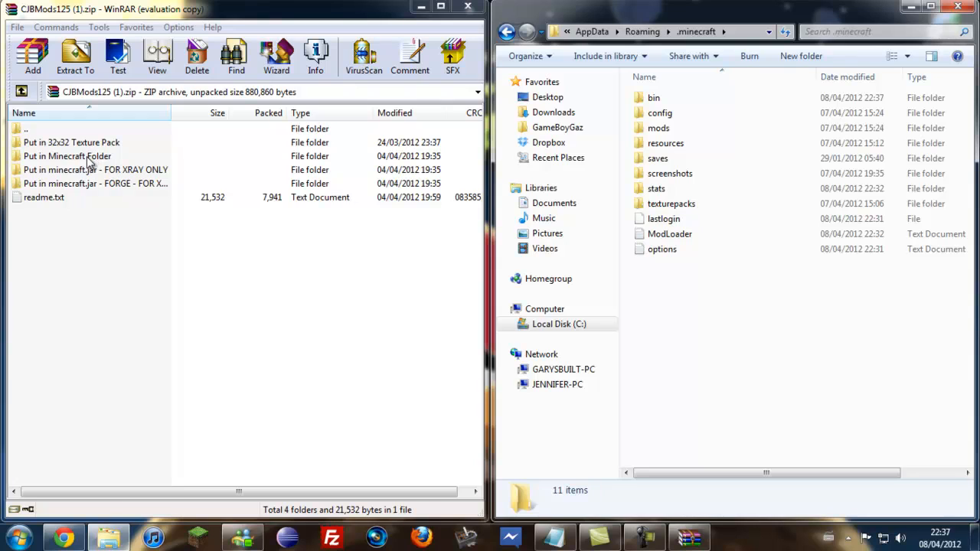
Copy mods and resources from 'Put in Minecraft Folder' into .minecraft, merging the mods folder
double_click(67, 156)
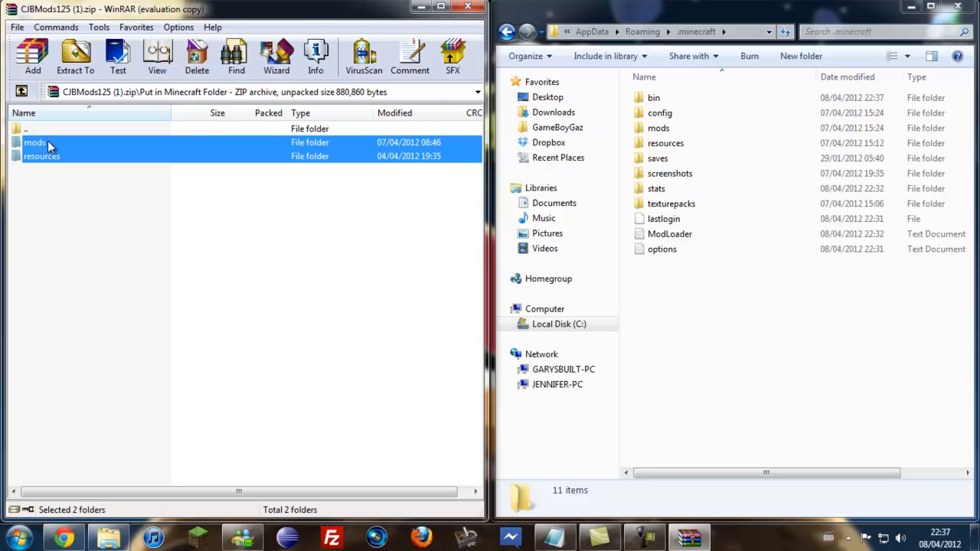
left_click(75, 58)
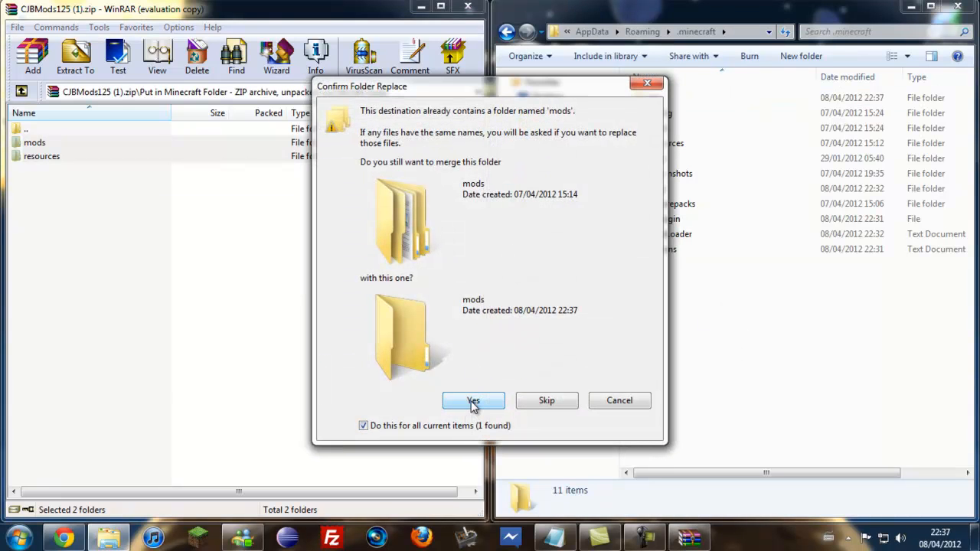
left_click(473, 401)
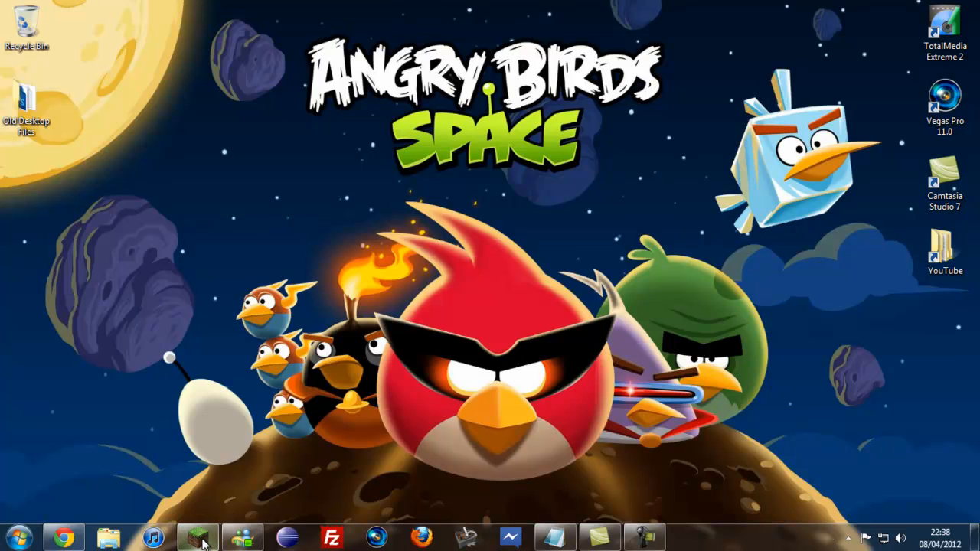
Start the Minecraft launcher and log in to launch the game
left_click(196, 536)
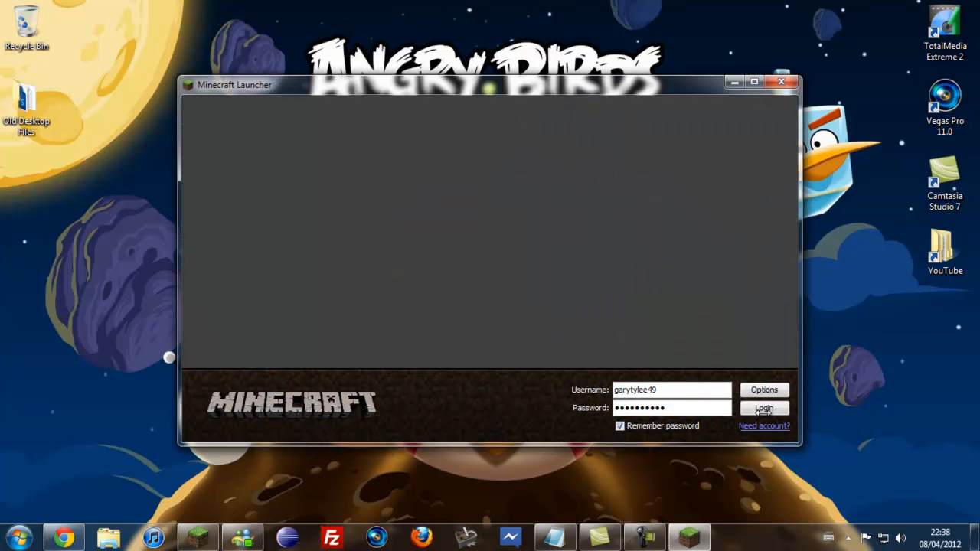
left_click(762, 407)
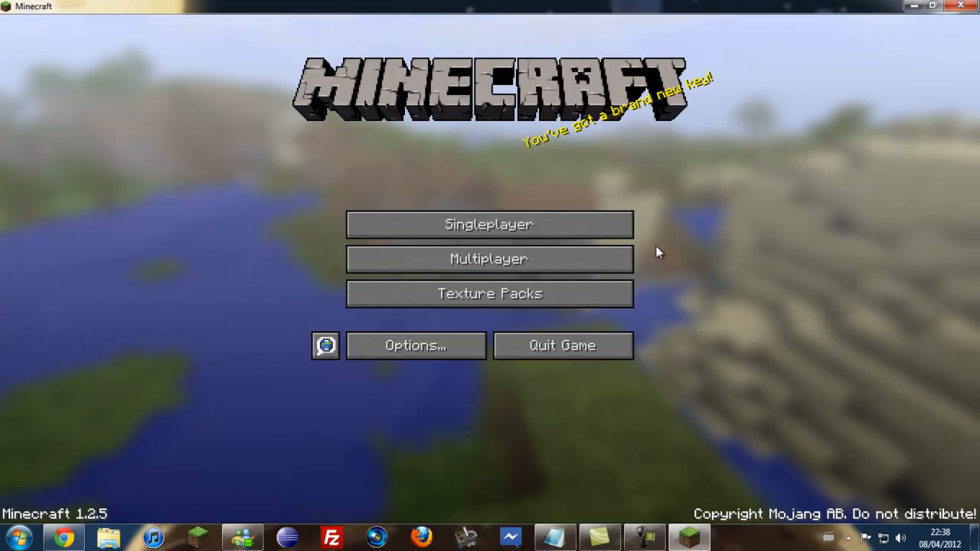
mouse_move(490, 224)
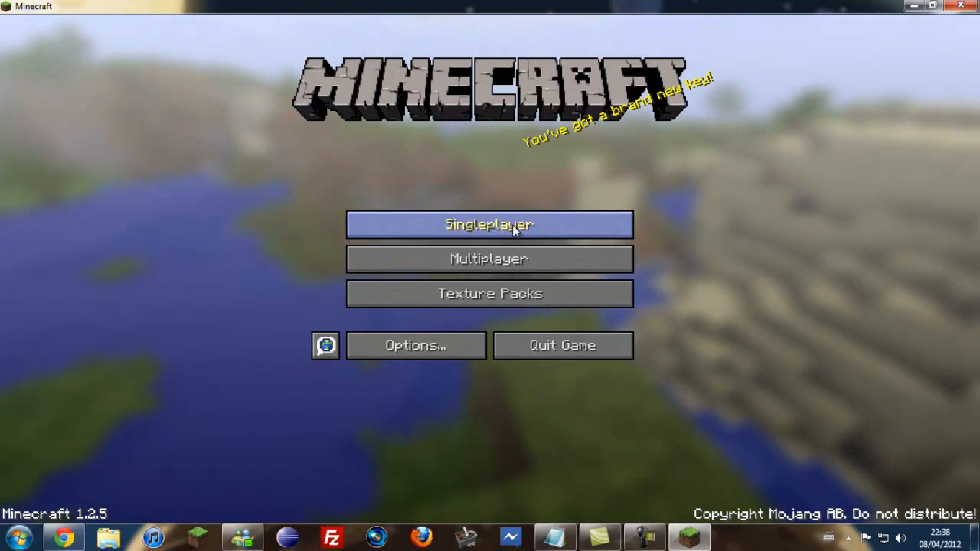
Load the first singleplayer world and toggle the pause menu to see the minimap overlay
left_click(490, 224)
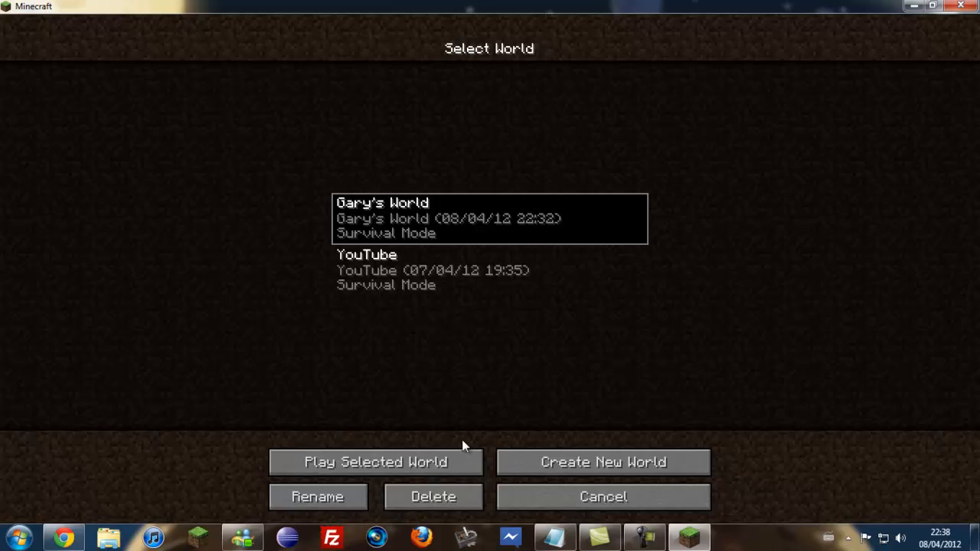
left_click(375, 462)
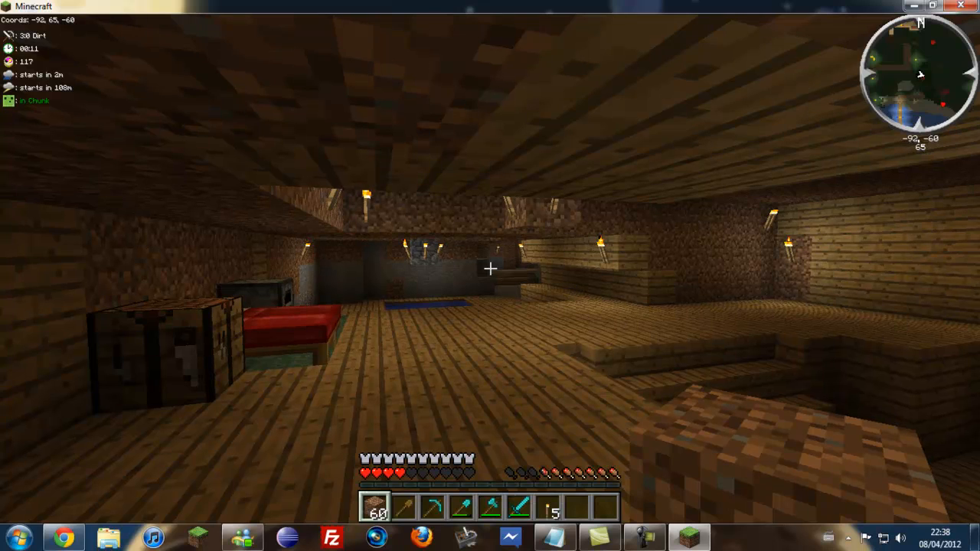
key("Escape")
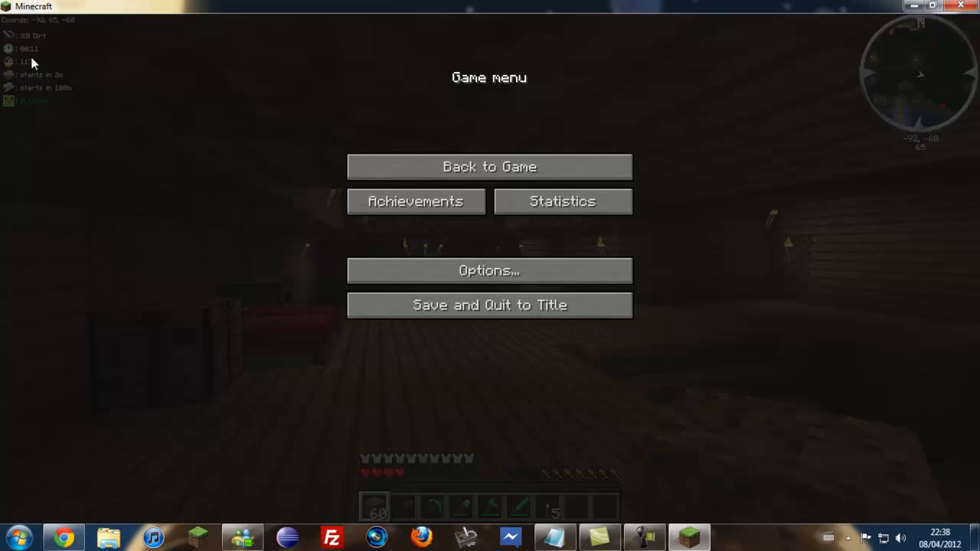
mouse_move(33, 80)
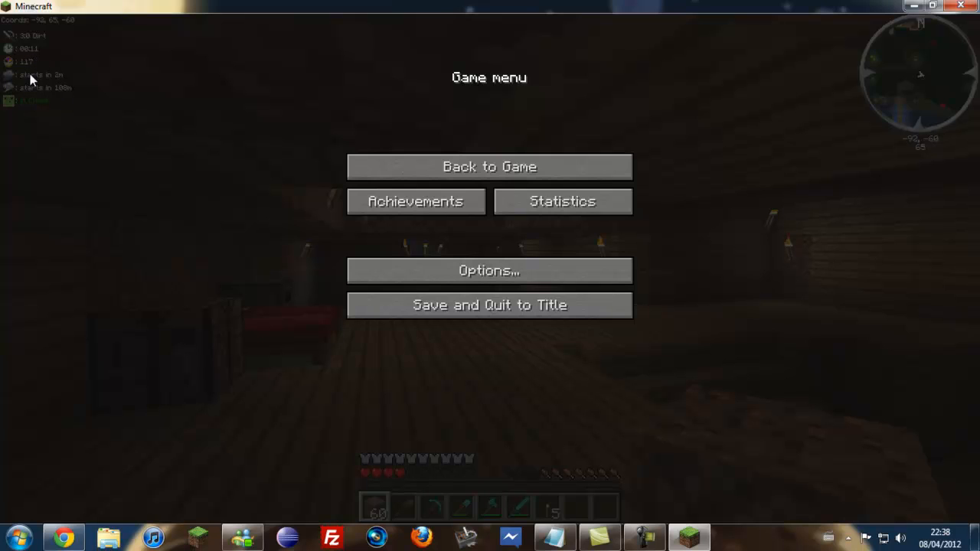
left_click(490, 165)
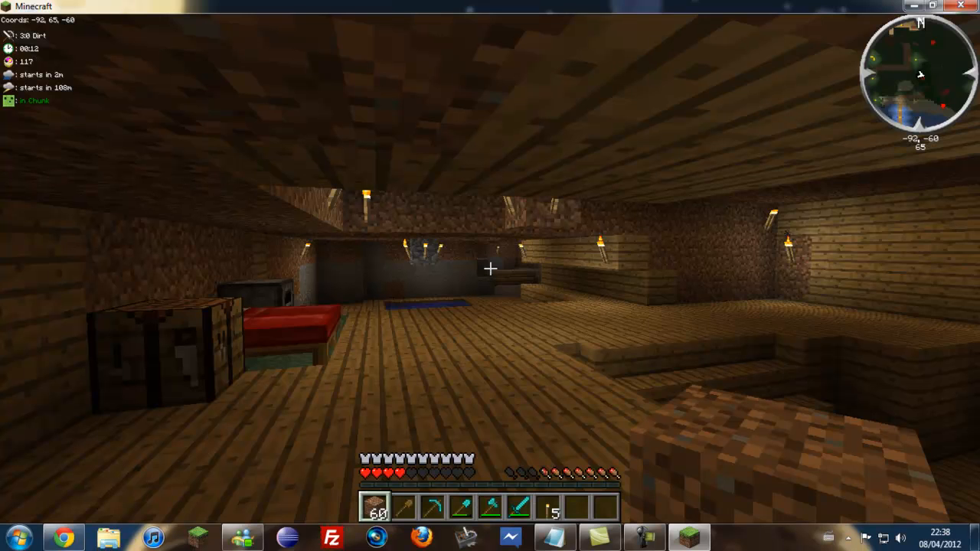
key("Escape")
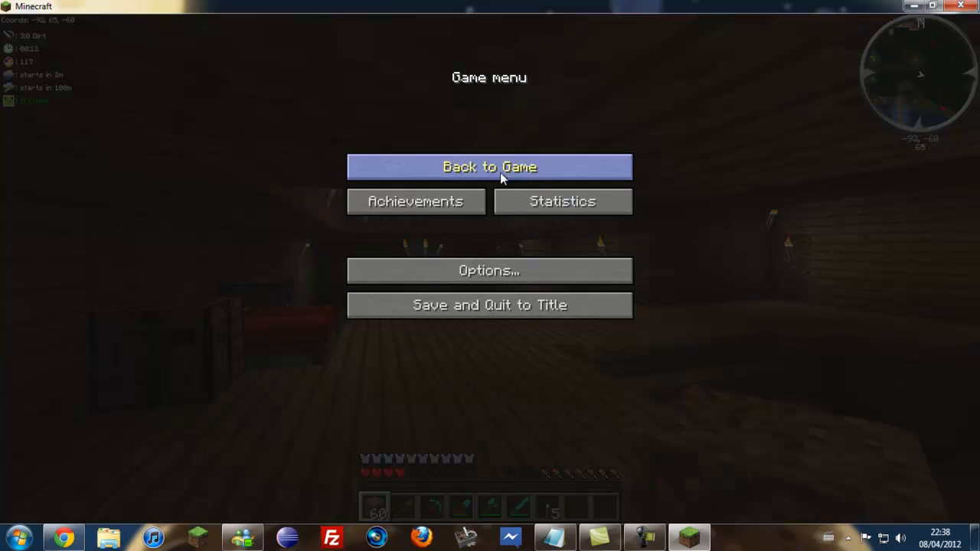
Browse the CJB Mods menu's settings tabs in-game, then pause to save and quit
left_click(490, 167)
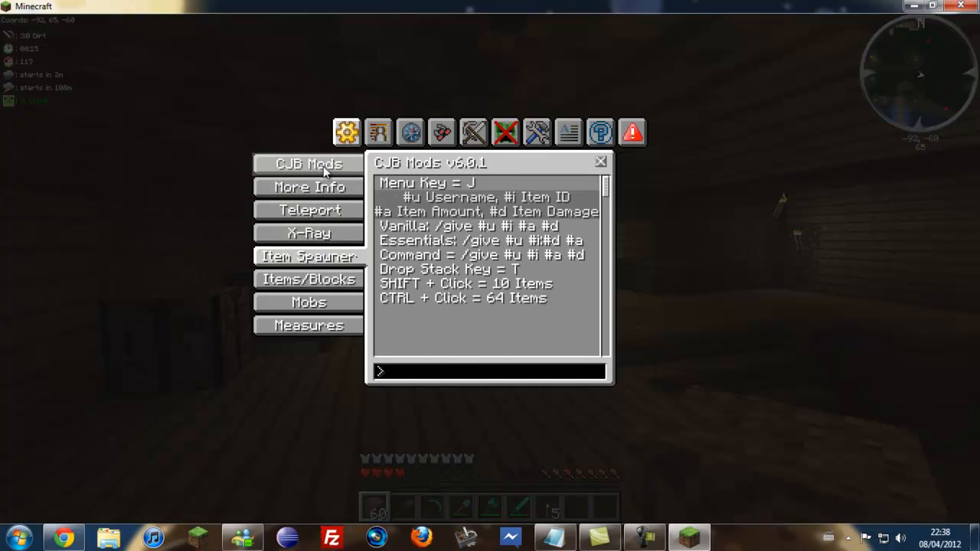
mouse_move(309, 279)
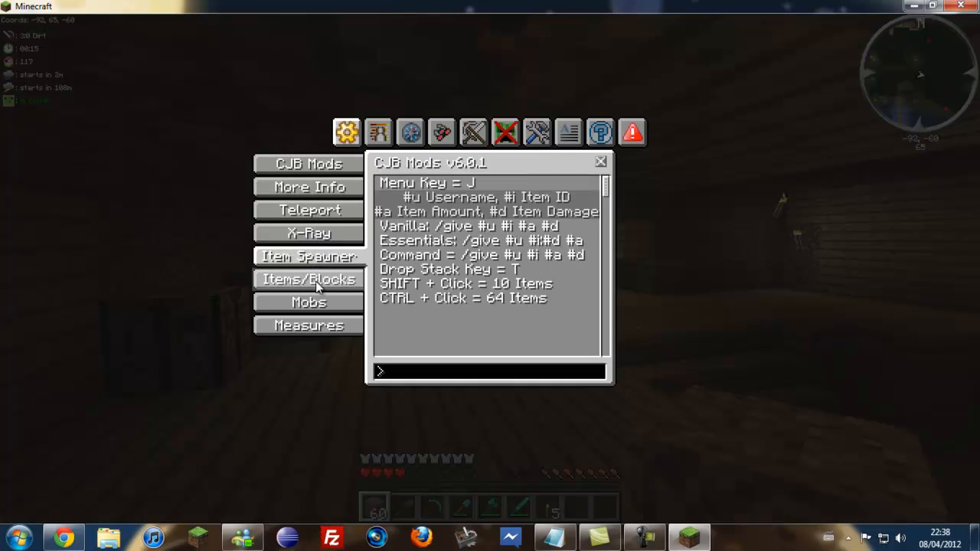
left_click(378, 131)
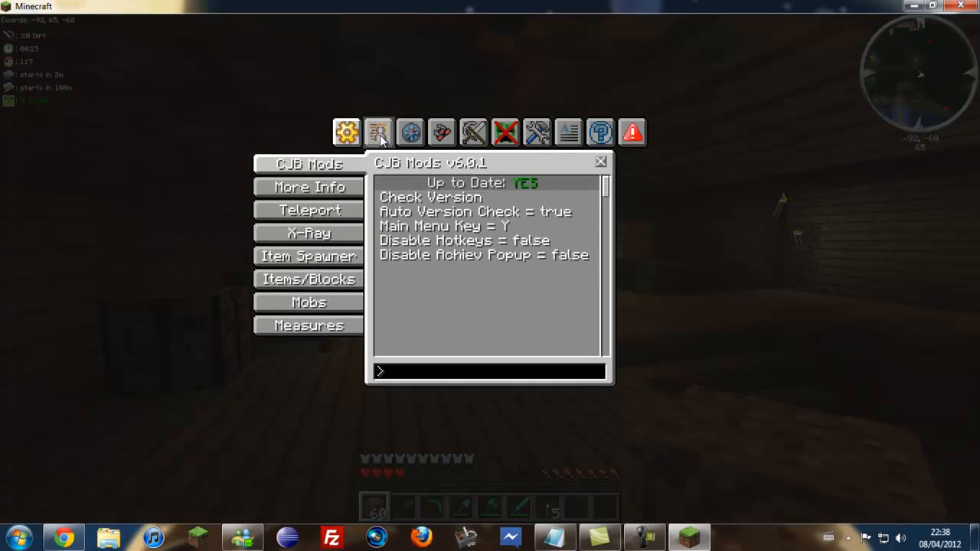
left_click(536, 132)
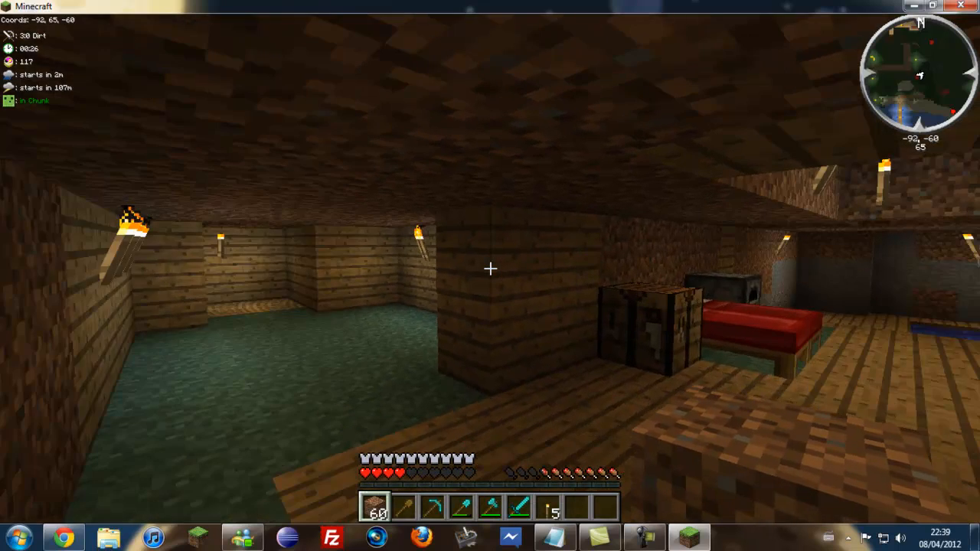
key("Escape")
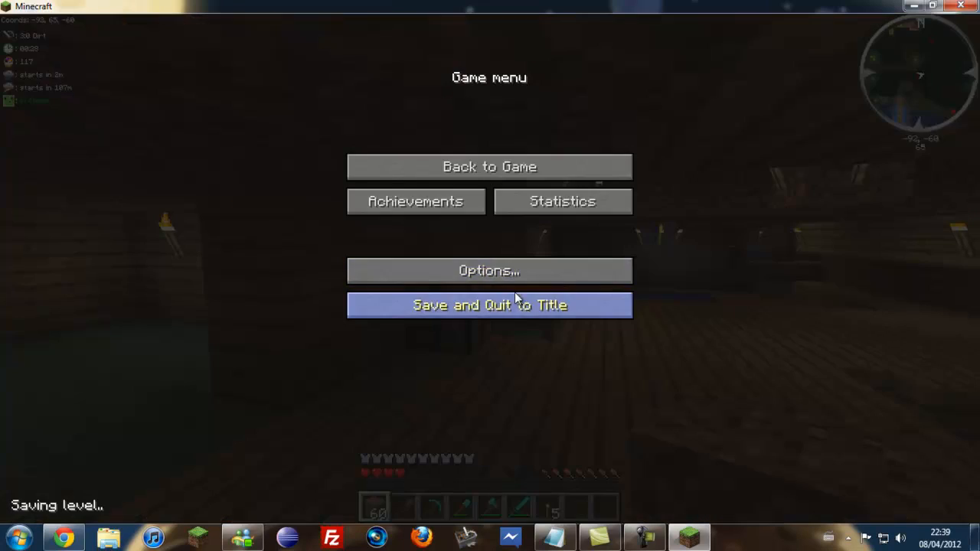